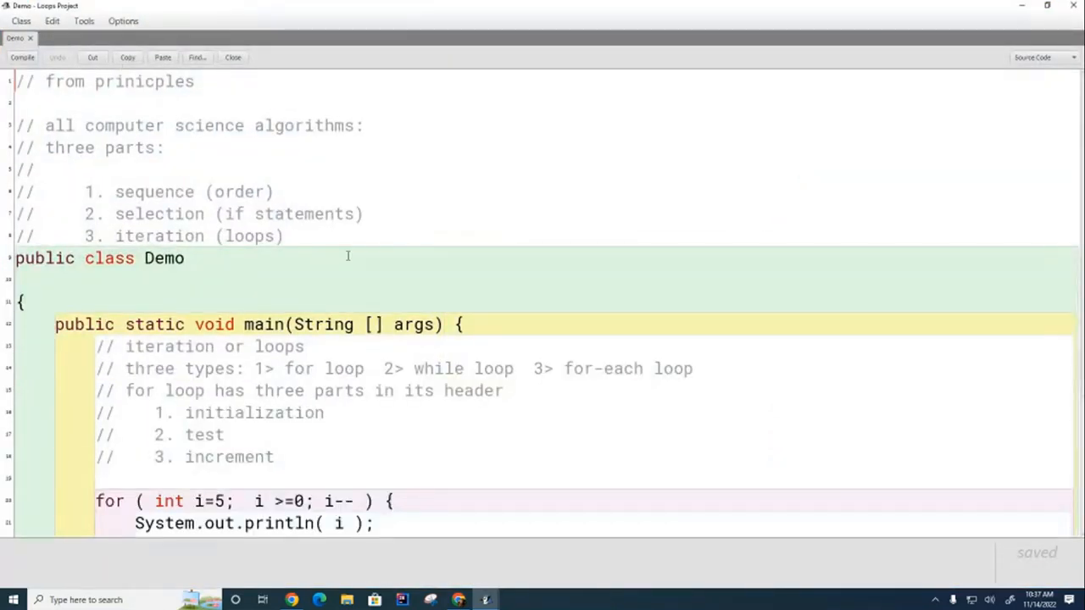
Step: Review the Demo source and highlight the i-- increment in the for loop header
{"action": "scroll", "scroll_direction": "down", "scroll_amount": 3}
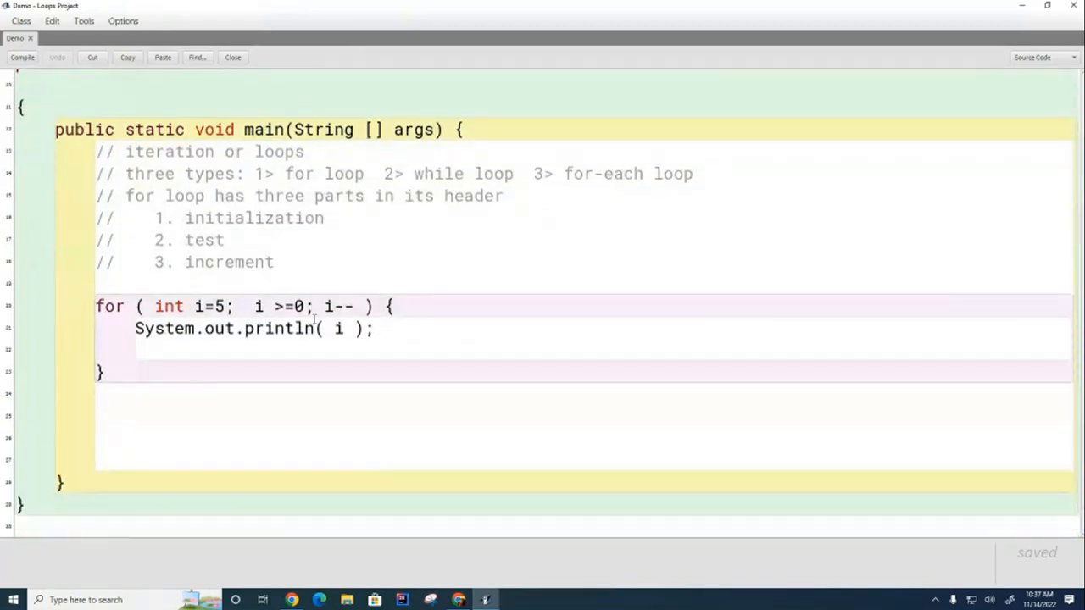
{"action": "left_click_drag", "start_coordinate": [94, 305], "coordinate": [210, 306]}
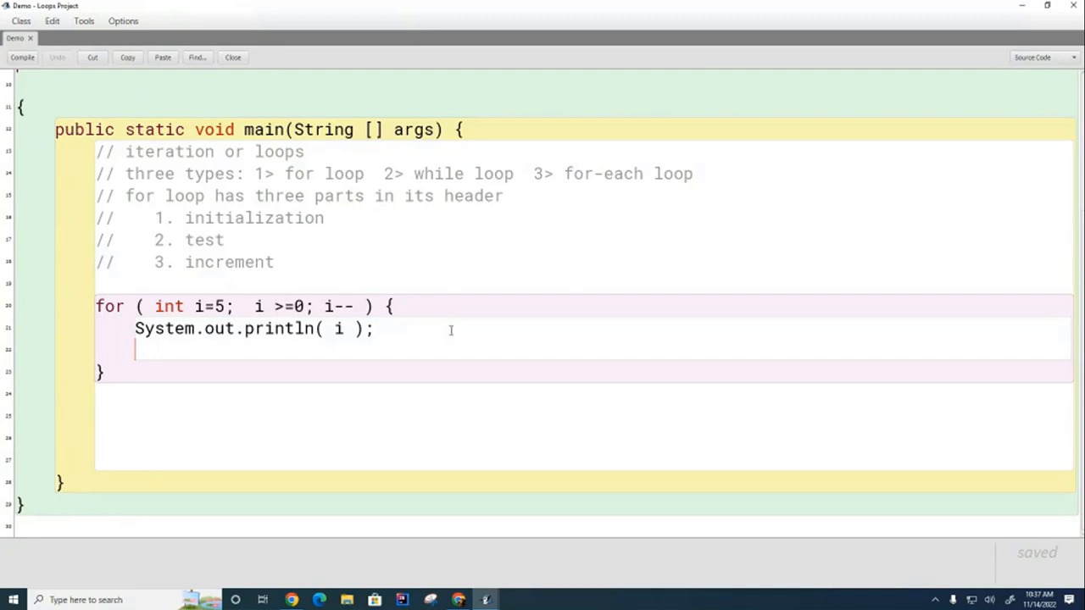
{"action": "mouse_move", "coordinate": [512, 391]}
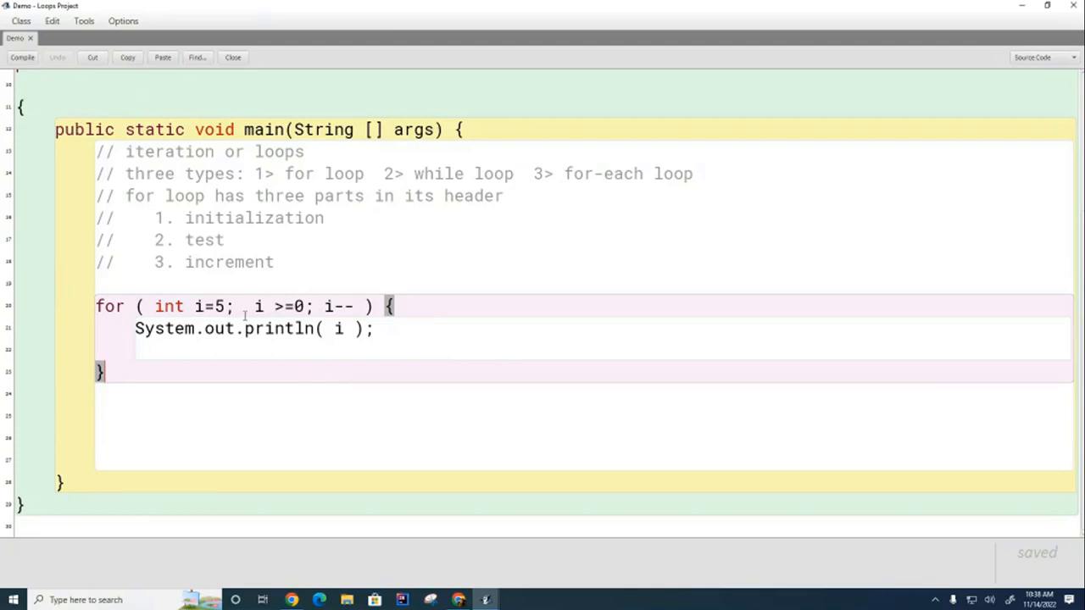
{"action": "left_click_drag", "start_coordinate": [136, 305], "coordinate": [229, 305]}
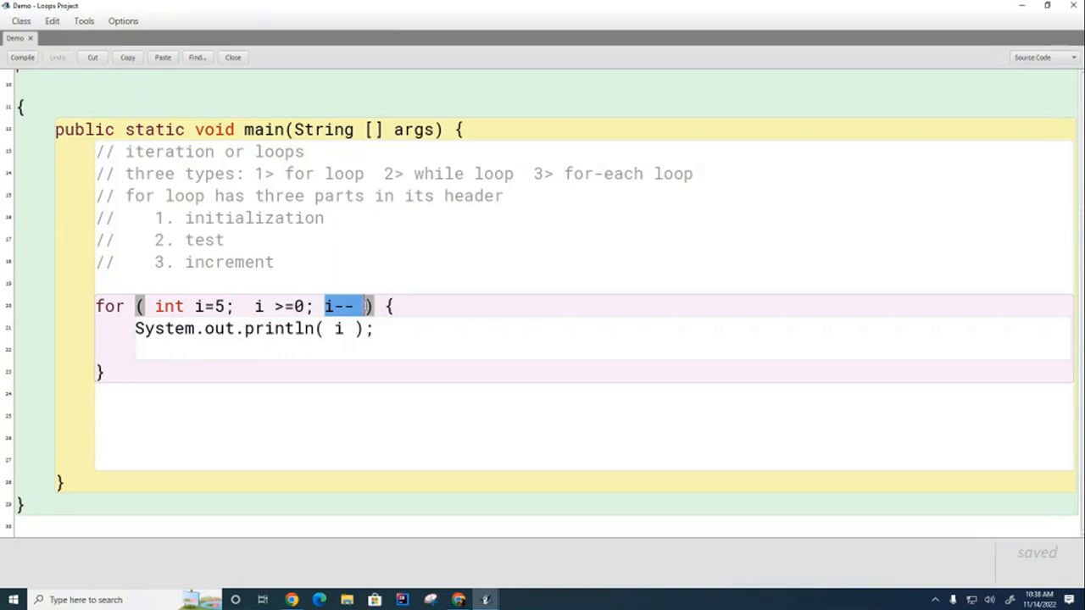
{"action": "mouse_move", "coordinate": [455, 370]}
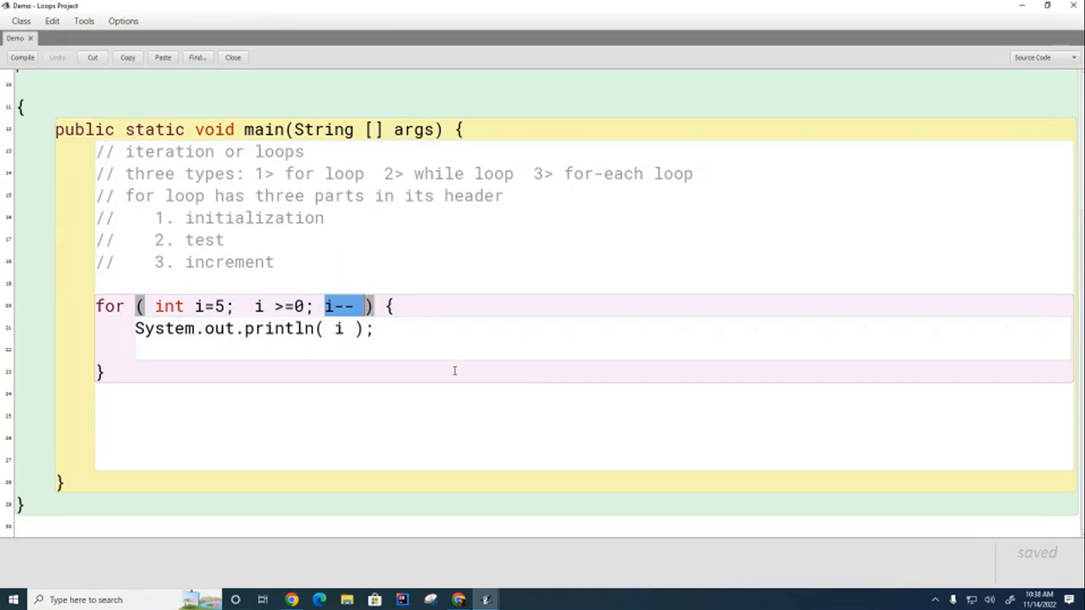
{"action": "mouse_move", "coordinate": [383, 369]}
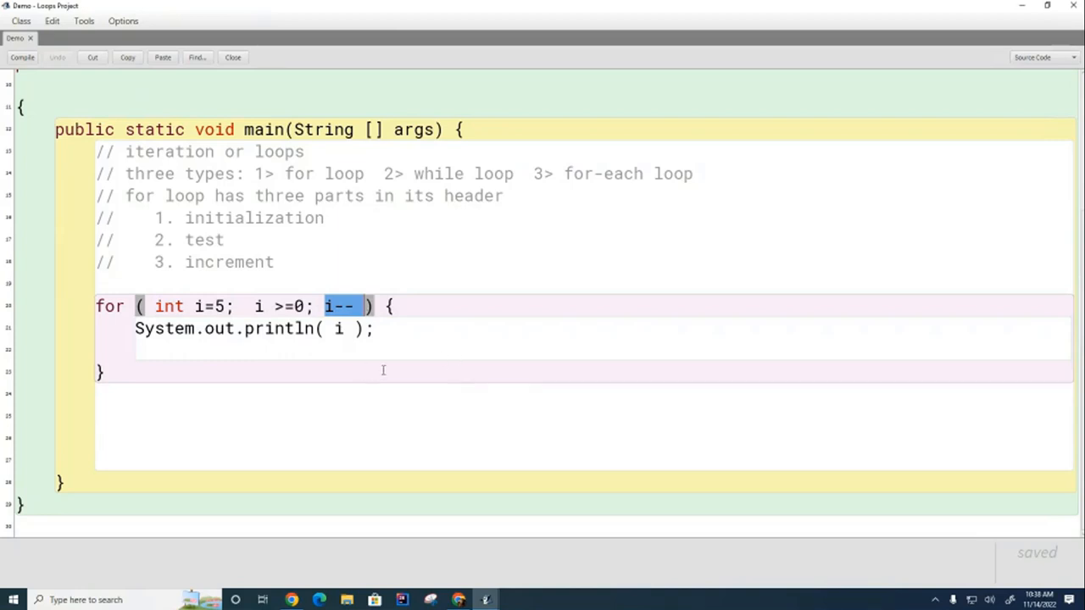
{"action": "mouse_move", "coordinate": [984, 40]}
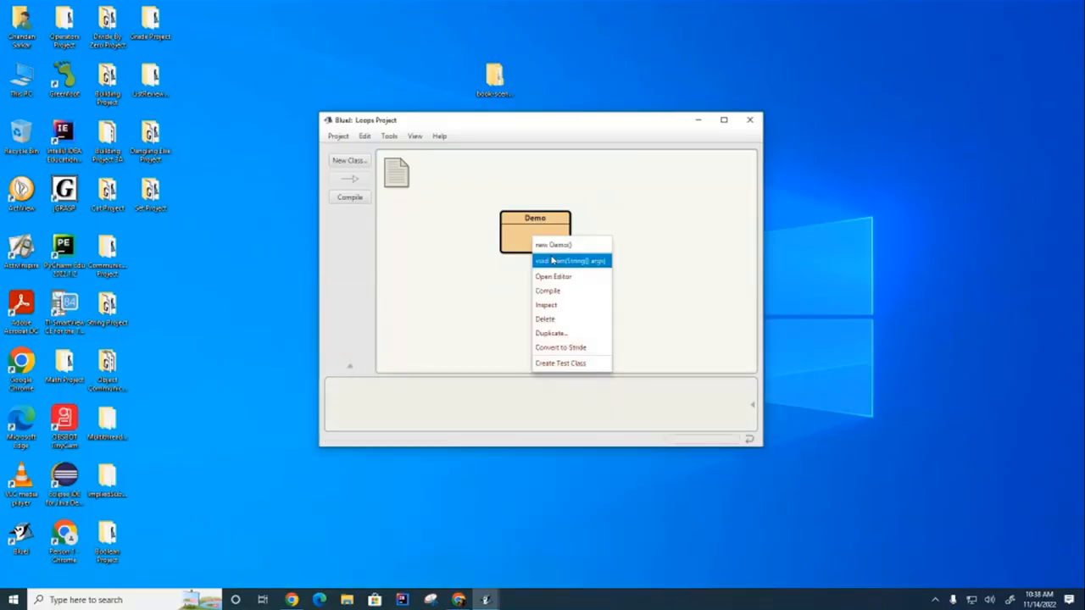
Step: Run Demo's main, printing 5 down to 0, then reopen the Demo editor
{"action": "left_click", "coordinate": [569, 261]}
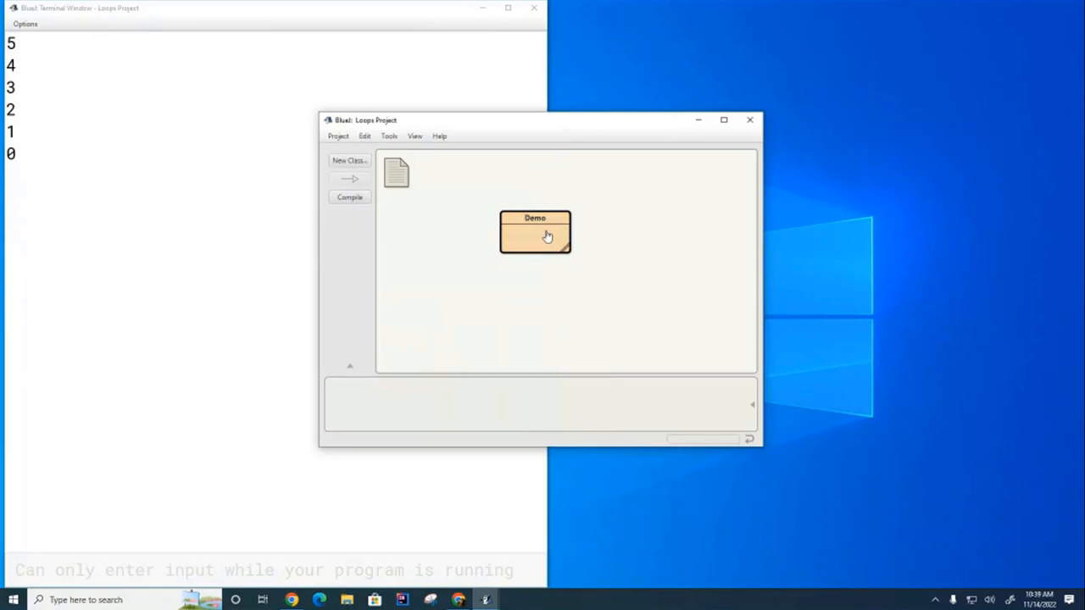
{"action": "double_click", "coordinate": [535, 232]}
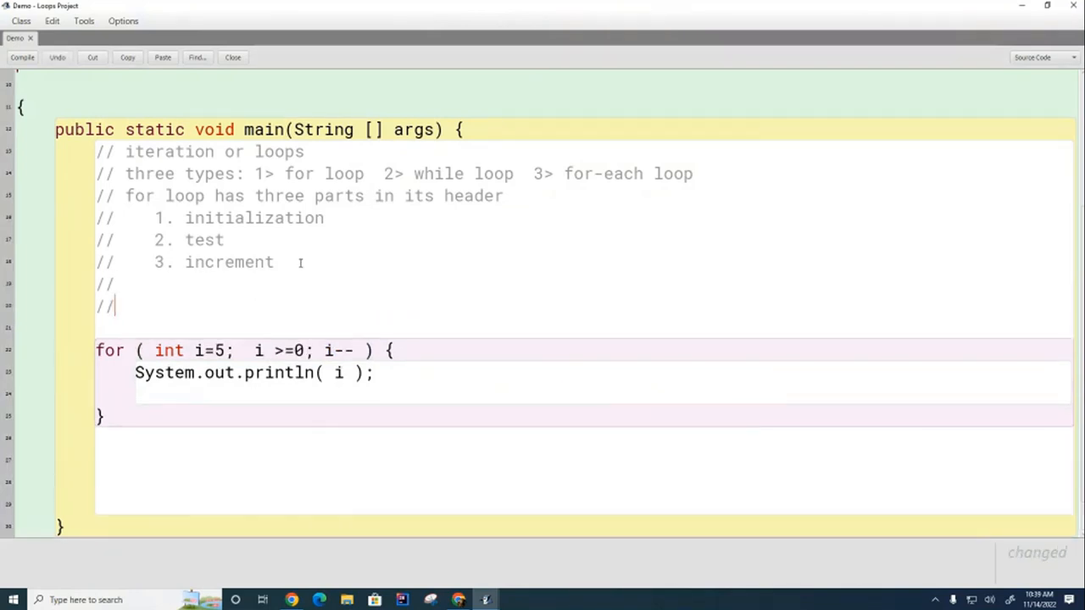
Step: Add the comment 'for-loop: test at the top' and a semicolon after the for header
{"action": "type", "text": "for-l"}
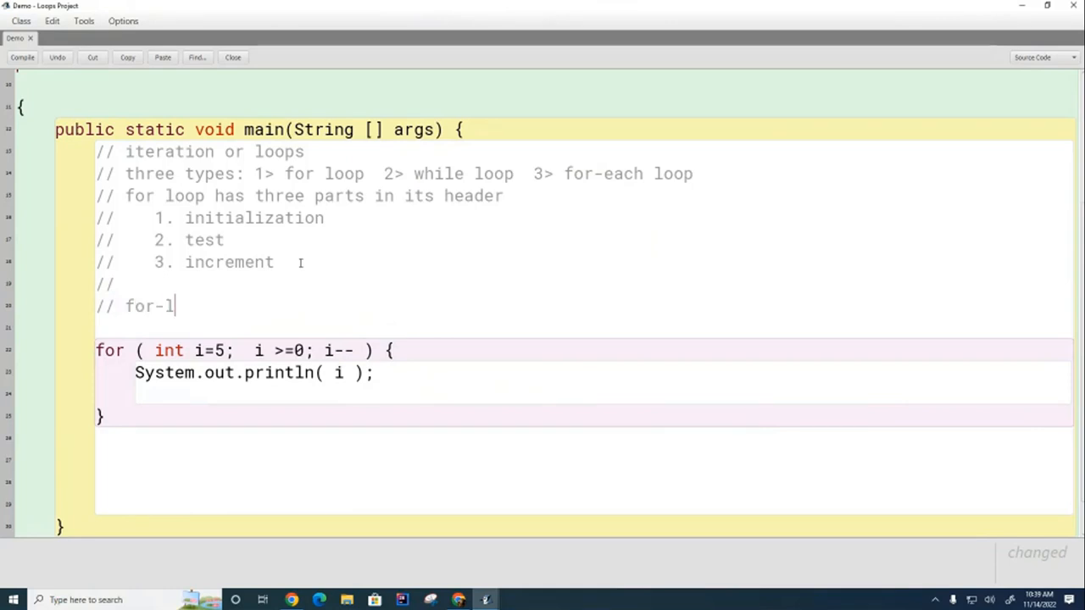
{"action": "type", "text": "oop: test o"}
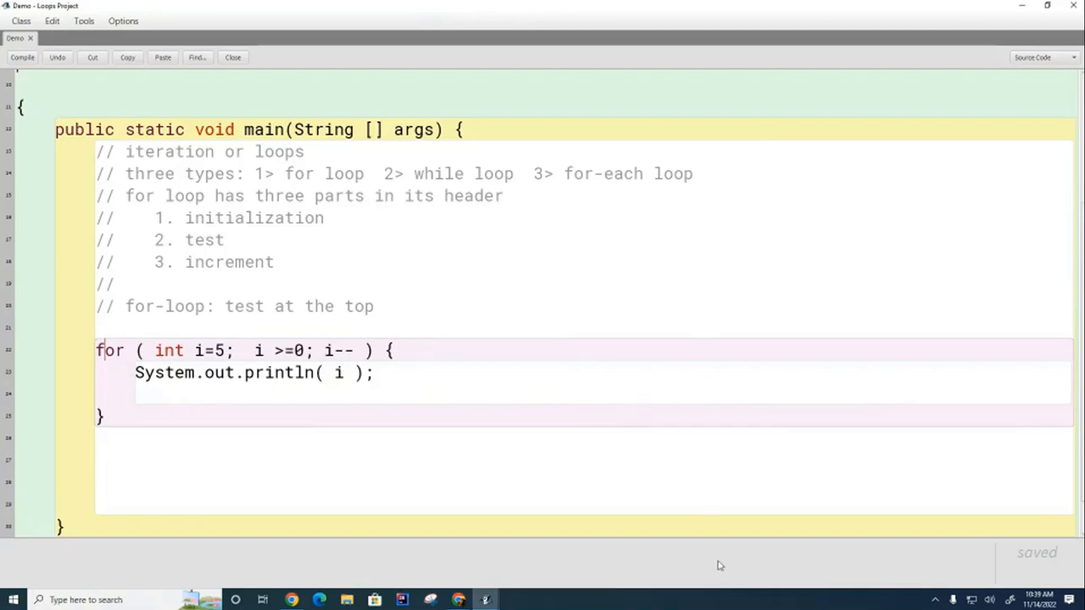
{"action": "mouse_move", "coordinate": [723, 590]}
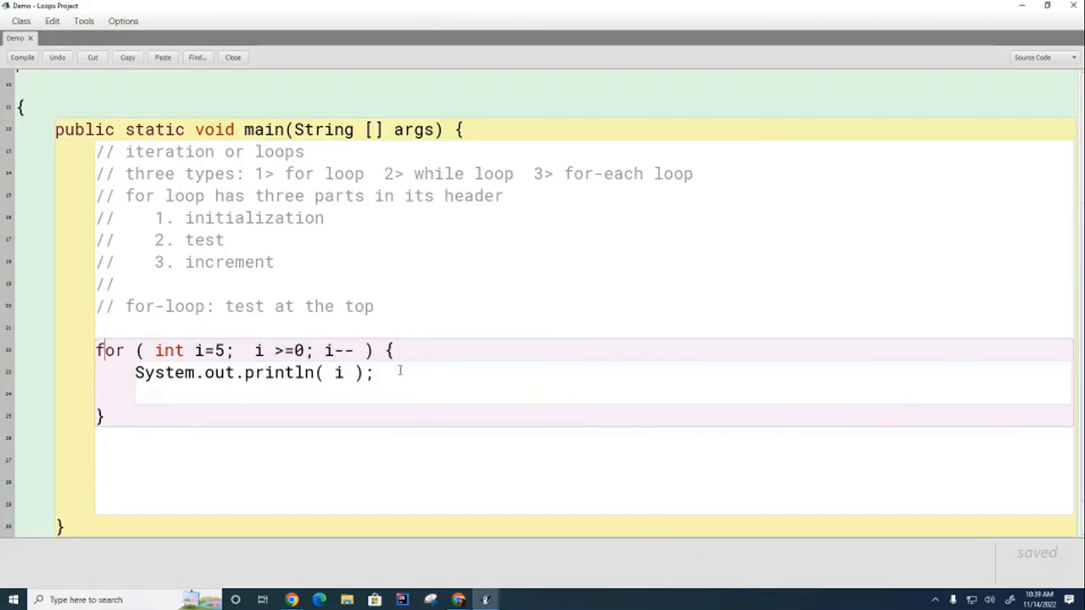
{"action": "type", "text": ";"}
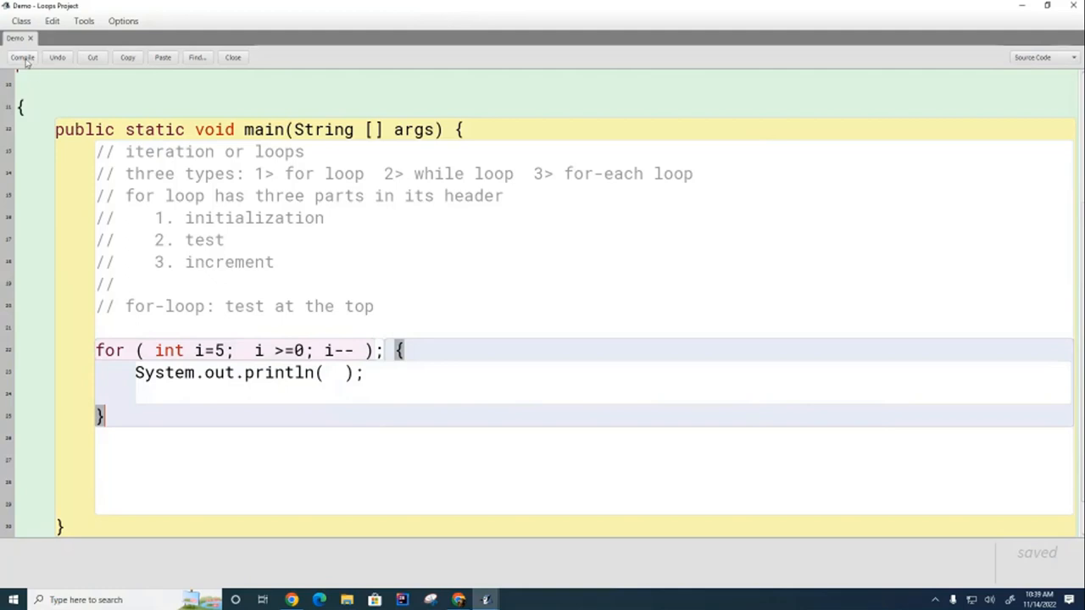
Step: Compile the Demo class with no syntax errors
{"action": "left_click", "coordinate": [22, 57]}
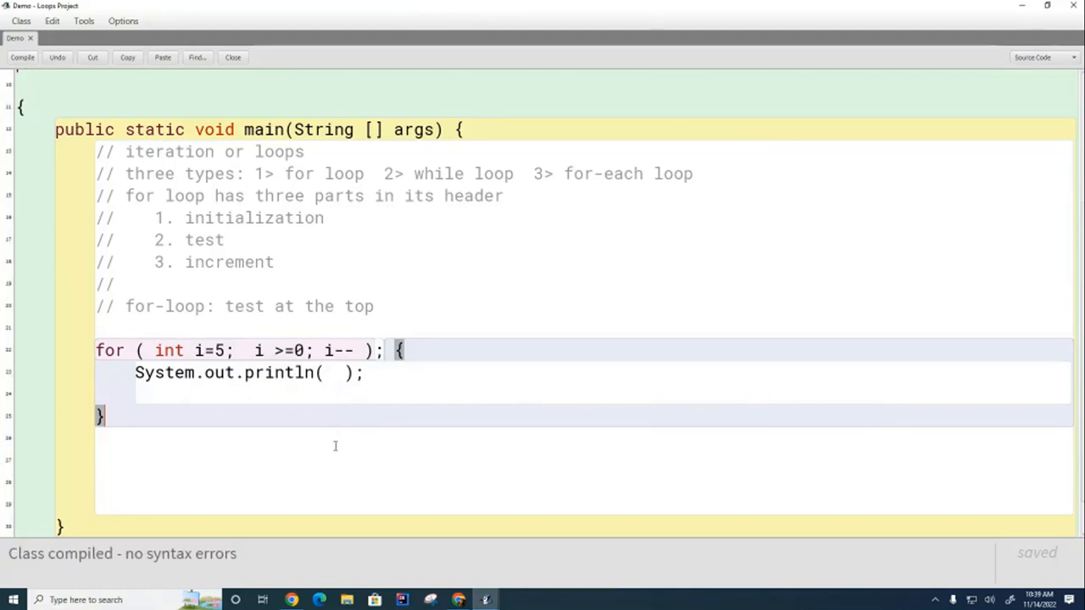
{"action": "mouse_move", "coordinate": [444, 431]}
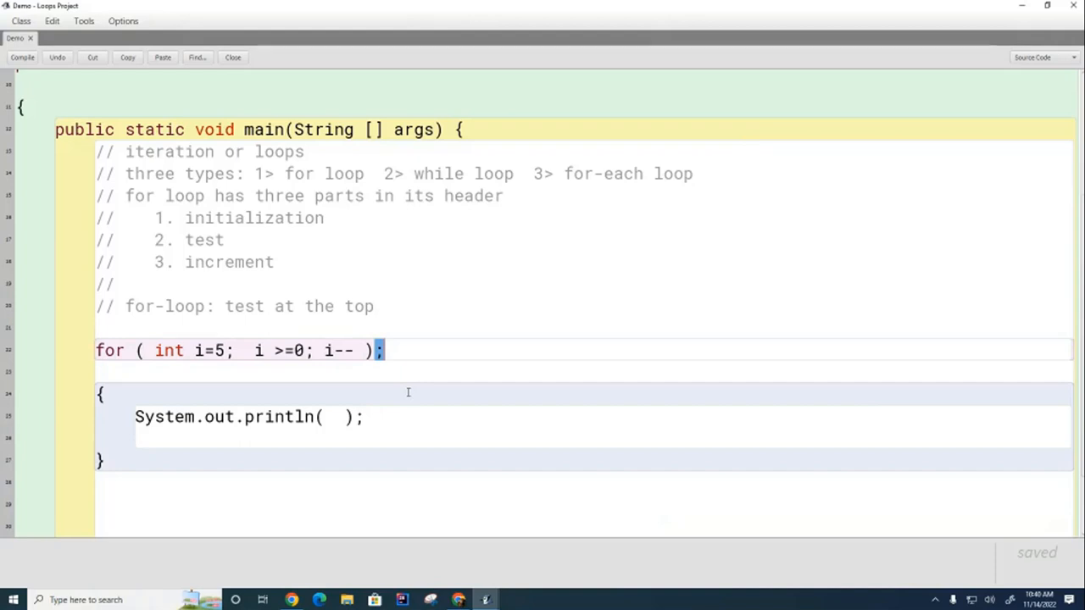
{"action": "mouse_move", "coordinate": [251, 349]}
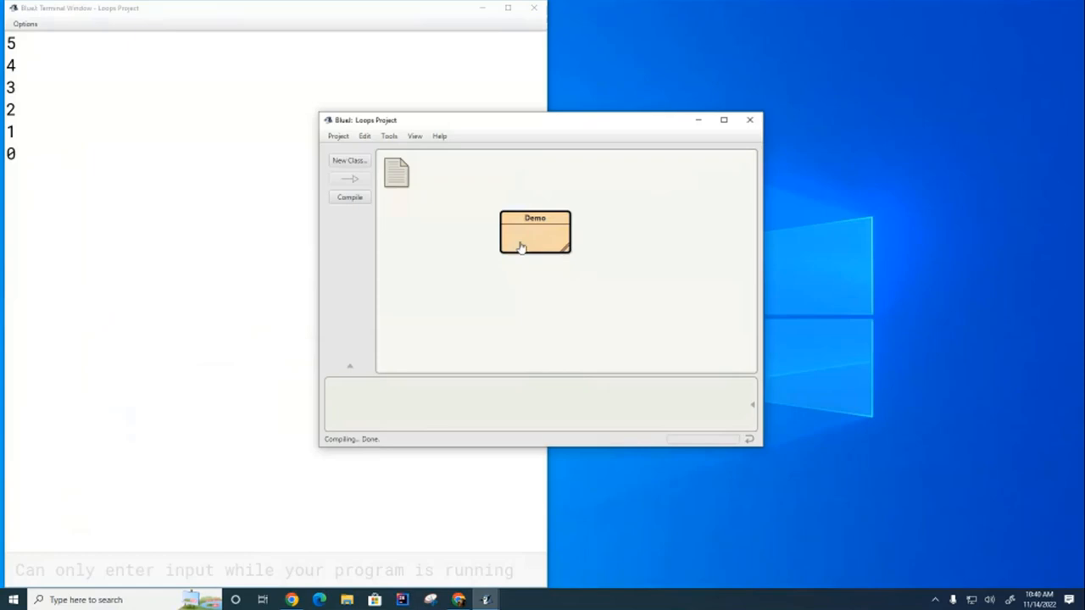
Step: Reopen the Demo class editor from the project window
{"action": "left_click", "coordinate": [536, 234]}
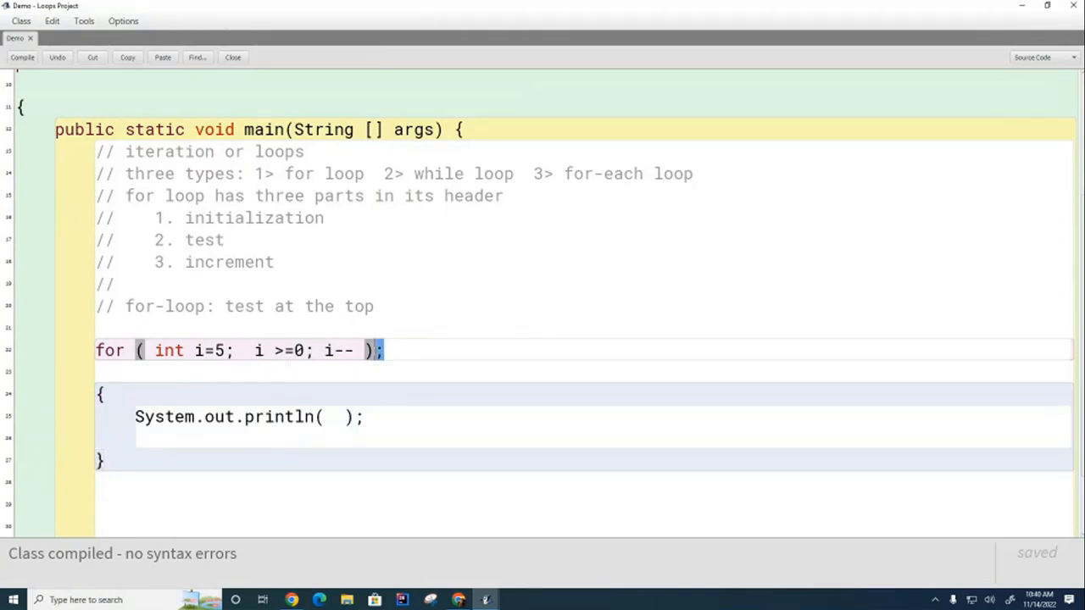
Step: Print i again with a semicolon after the for header, leaving i flagged as out of scope
{"action": "key", "text": "Backspace"}
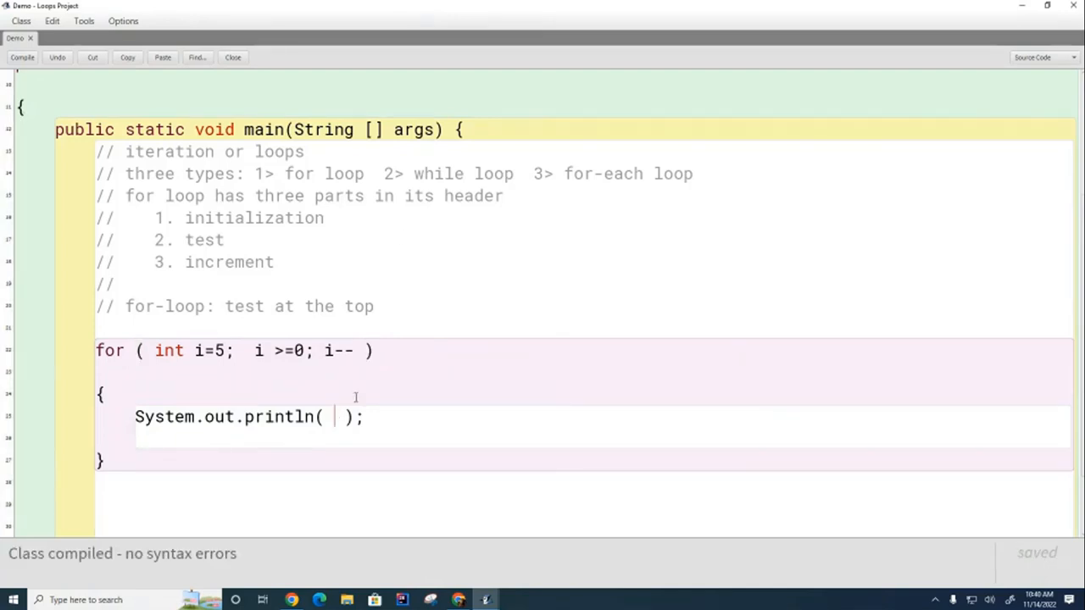
{"action": "type", "text": "i"}
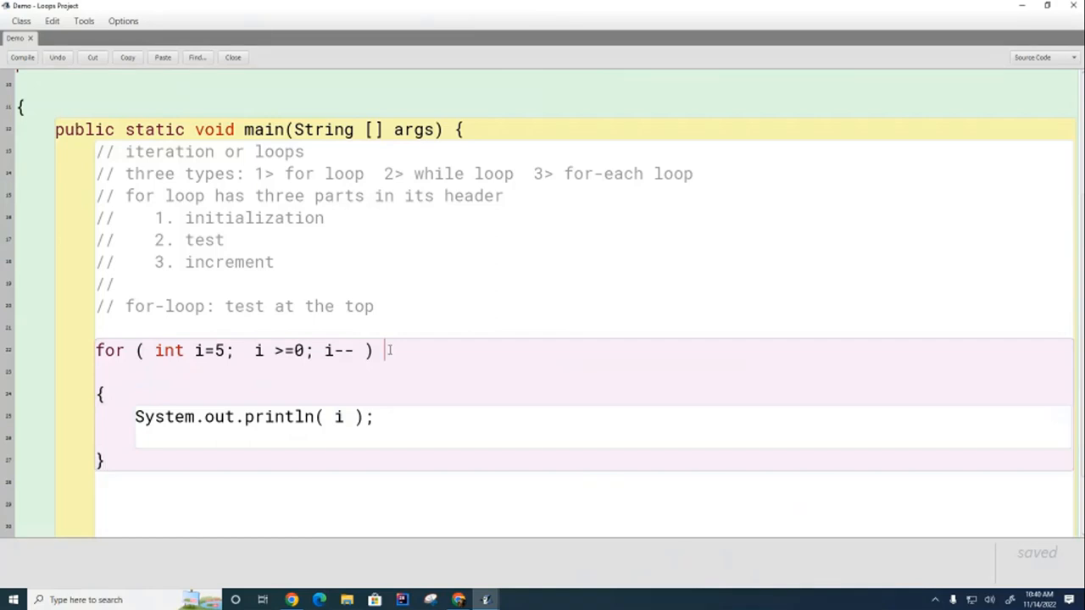
{"action": "type", "text": ";"}
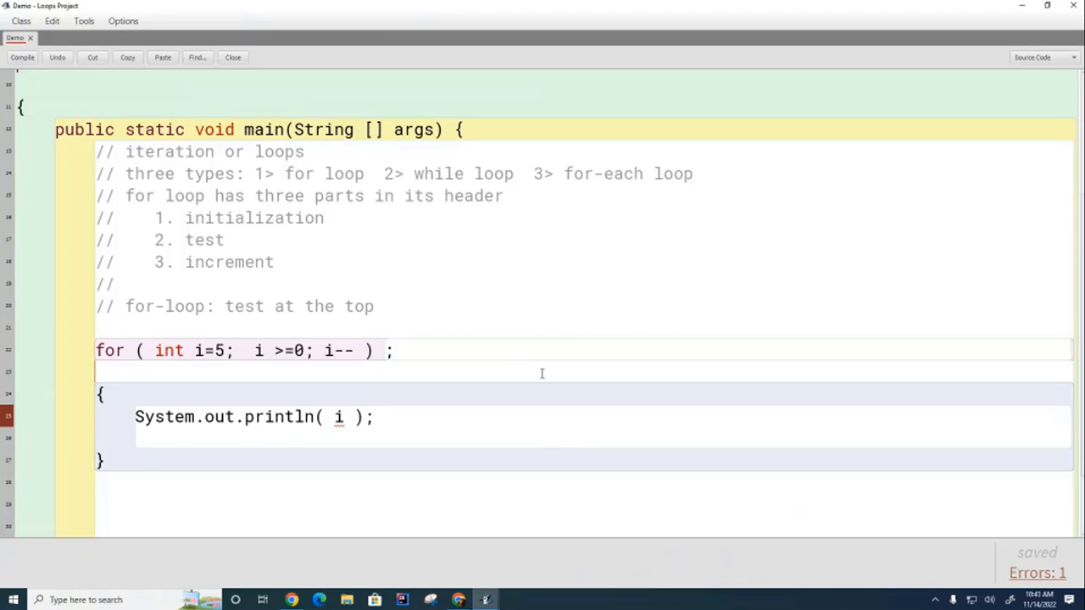
{"action": "left_click_drag", "start_coordinate": [156, 349], "coordinate": [230, 349]}
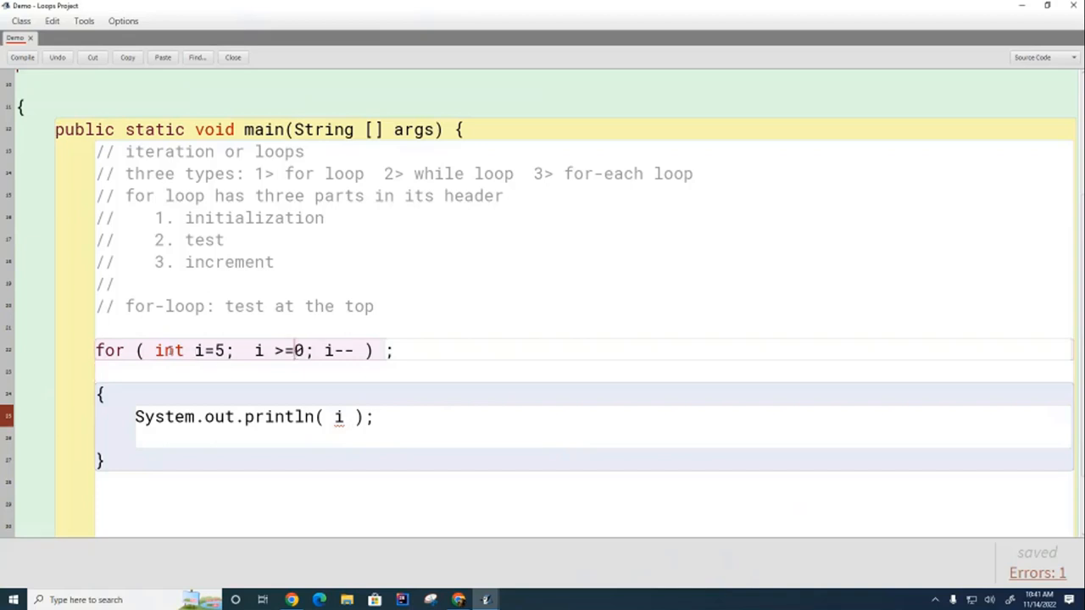
{"action": "left_click_drag", "start_coordinate": [156, 349], "coordinate": [227, 349]}
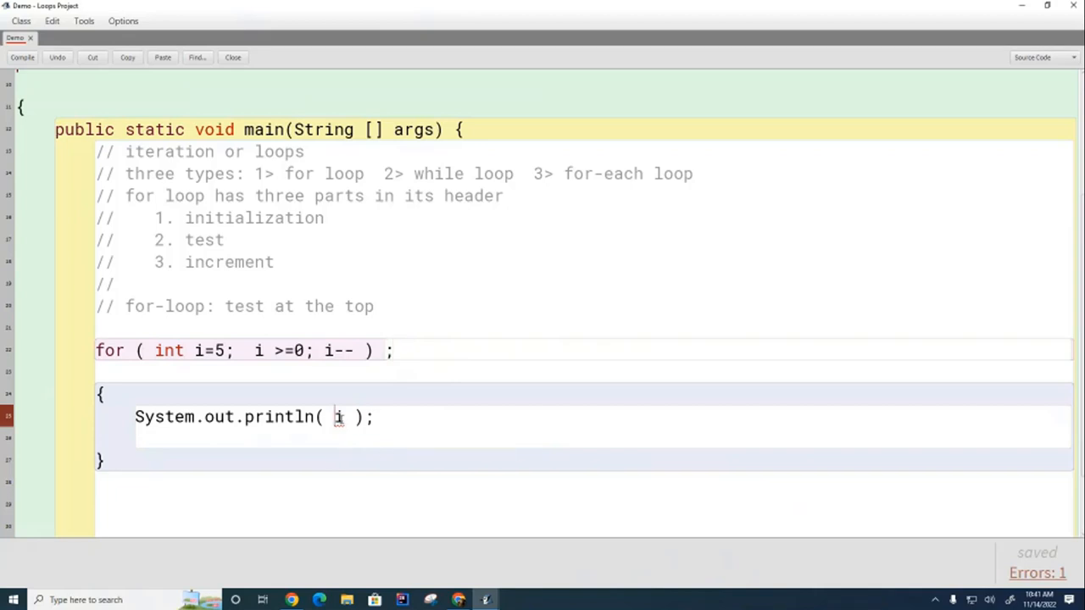
Step: Change println's argument to "hello", compile cleanly, and run main
{"action": "type", "text": "\""}
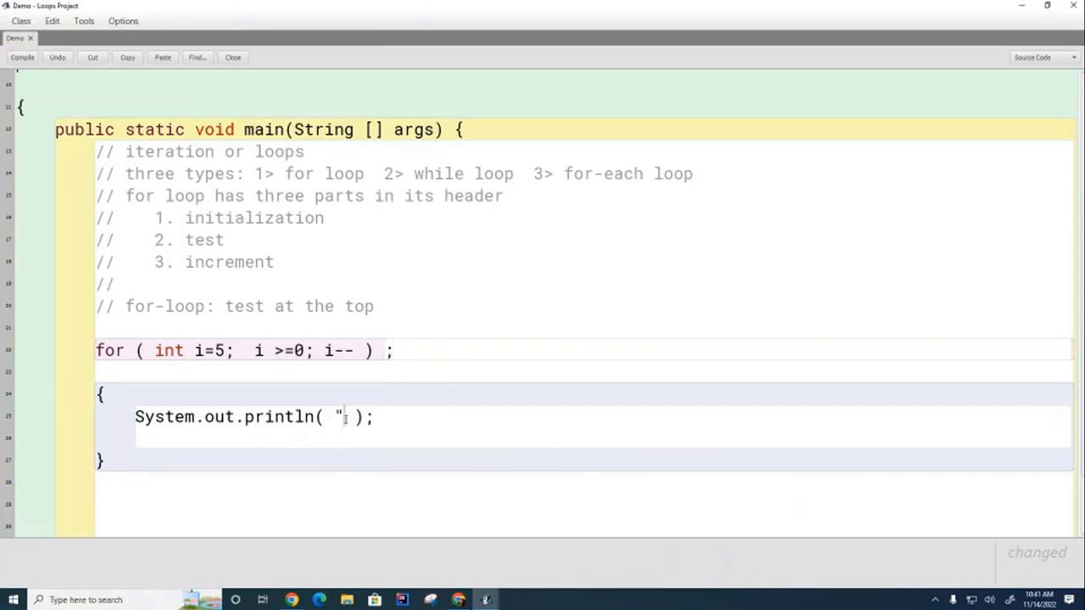
{"action": "type", "text": "hello"}
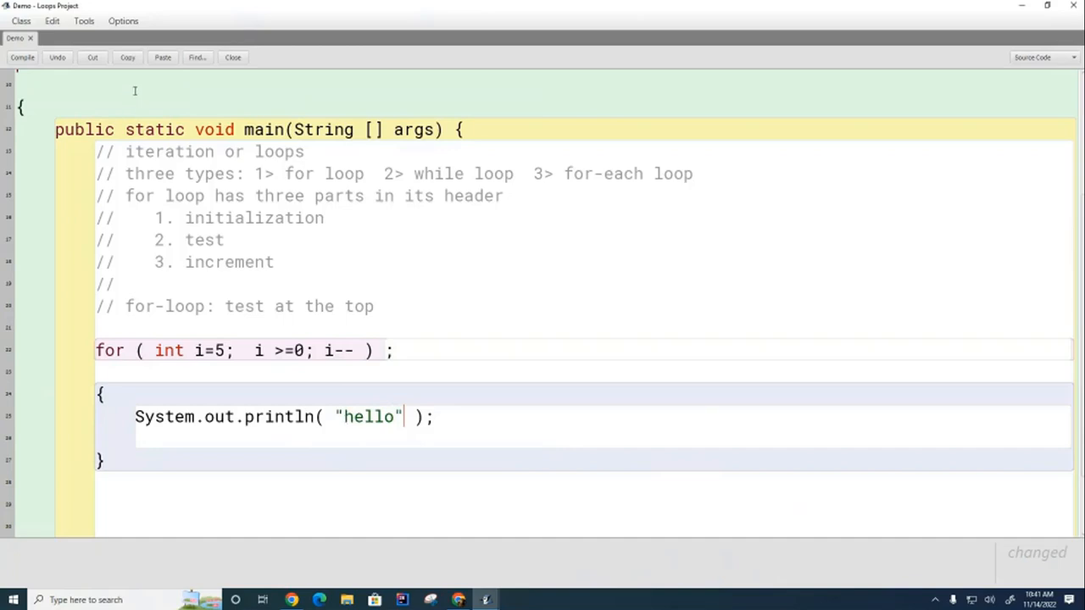
{"action": "left_click", "coordinate": [22, 58]}
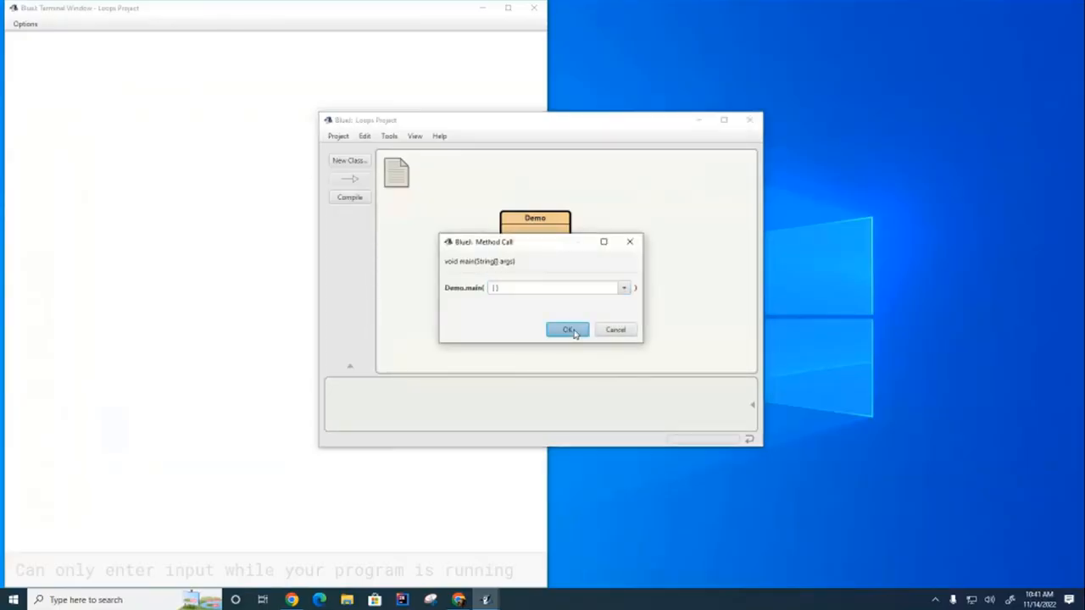
{"action": "left_click", "coordinate": [568, 329]}
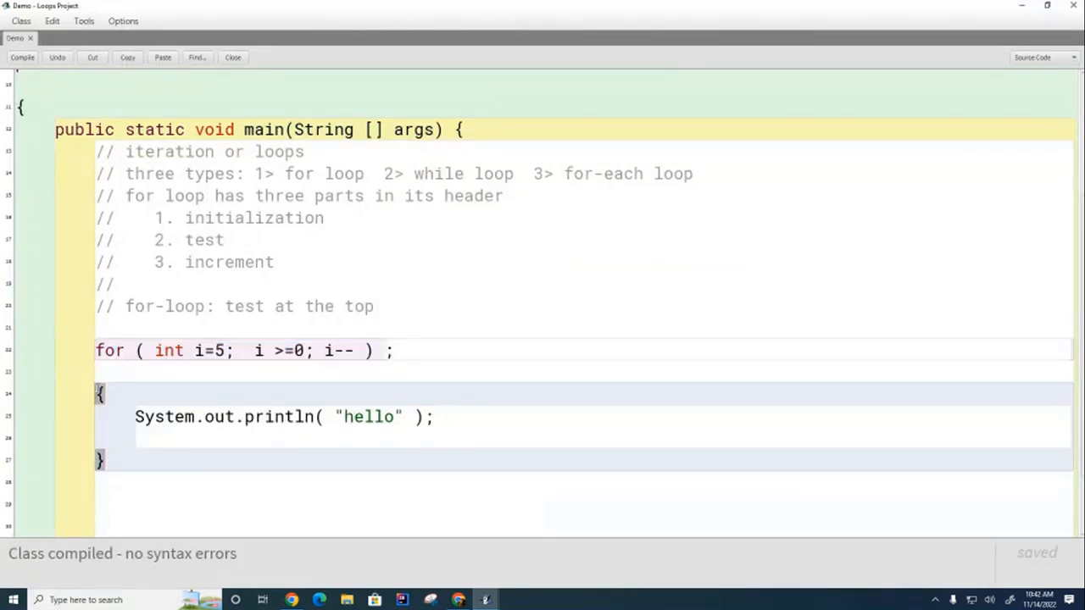
Step: Delete the stray semicolon after the for header so println("hello") becomes the loop body
{"action": "left_click", "coordinate": [136, 483]}
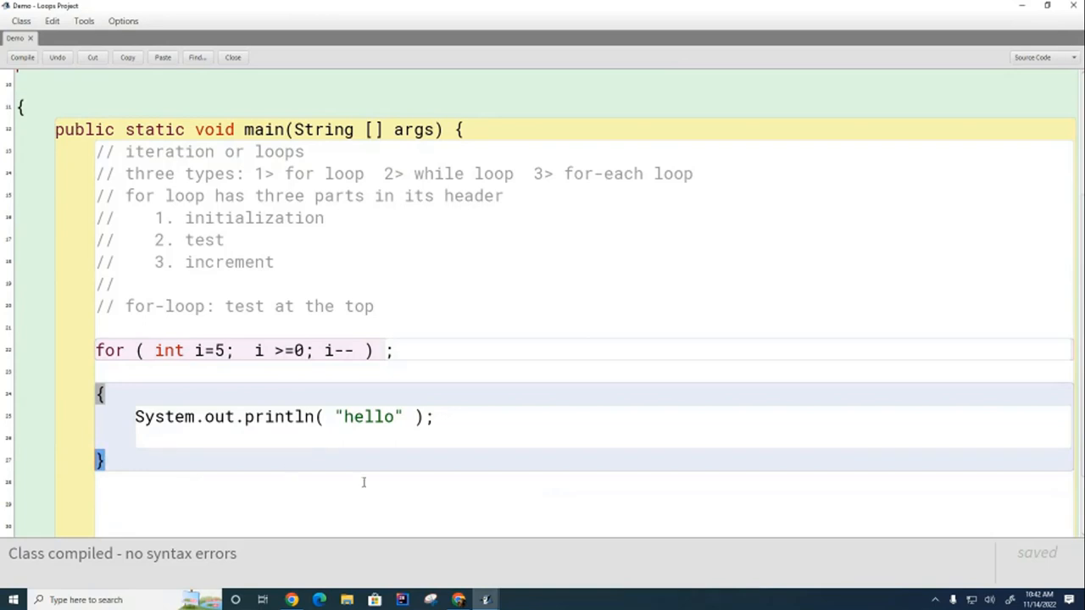
{"action": "mouse_move", "coordinate": [241, 456]}
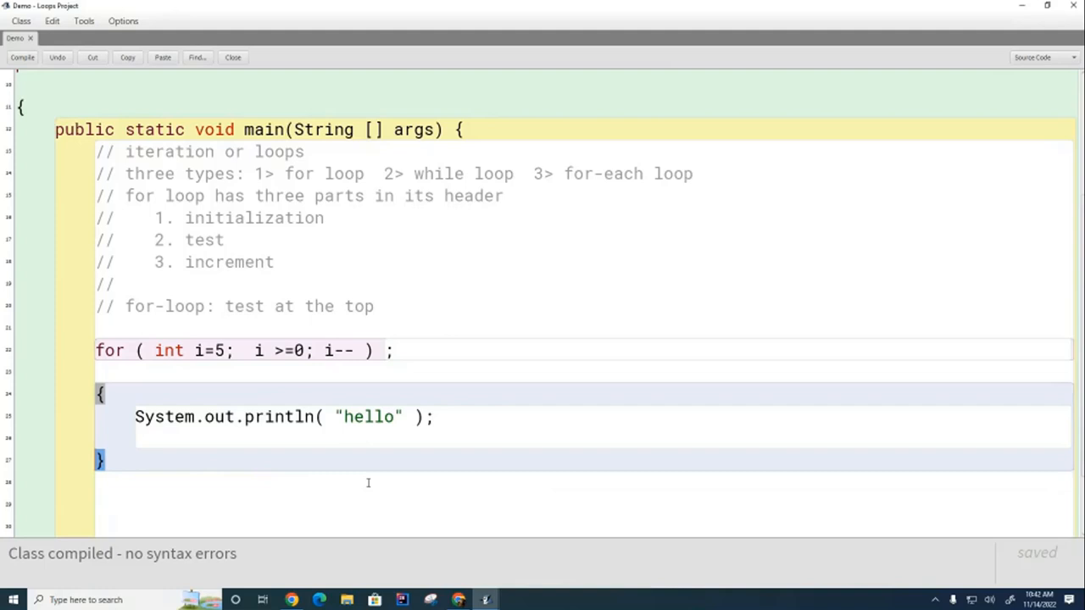
{"action": "triple_click", "coordinate": [279, 417]}
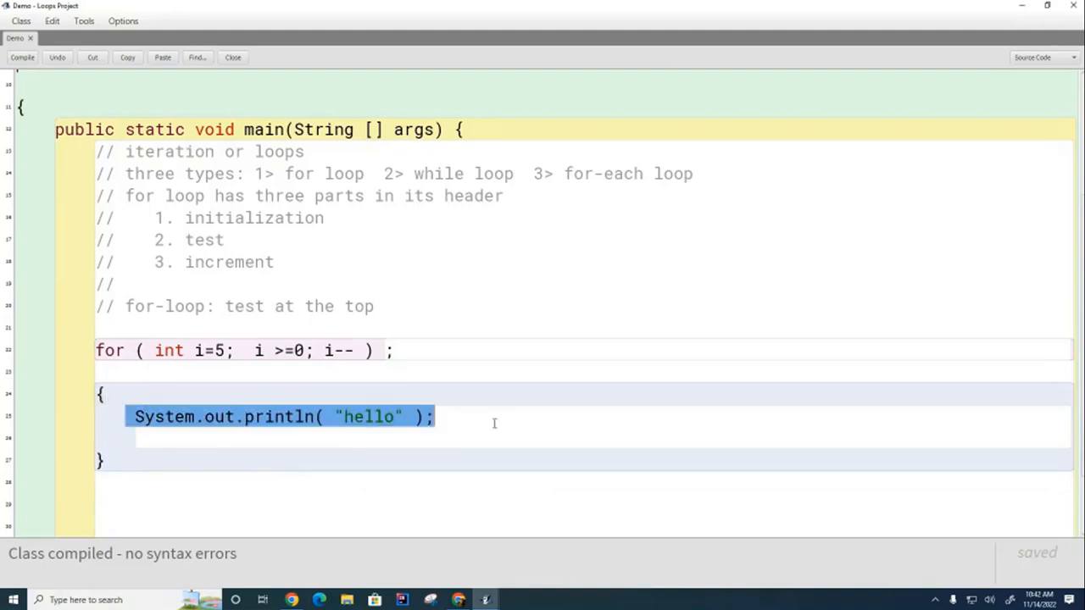
{"action": "mouse_move", "coordinate": [396, 342]}
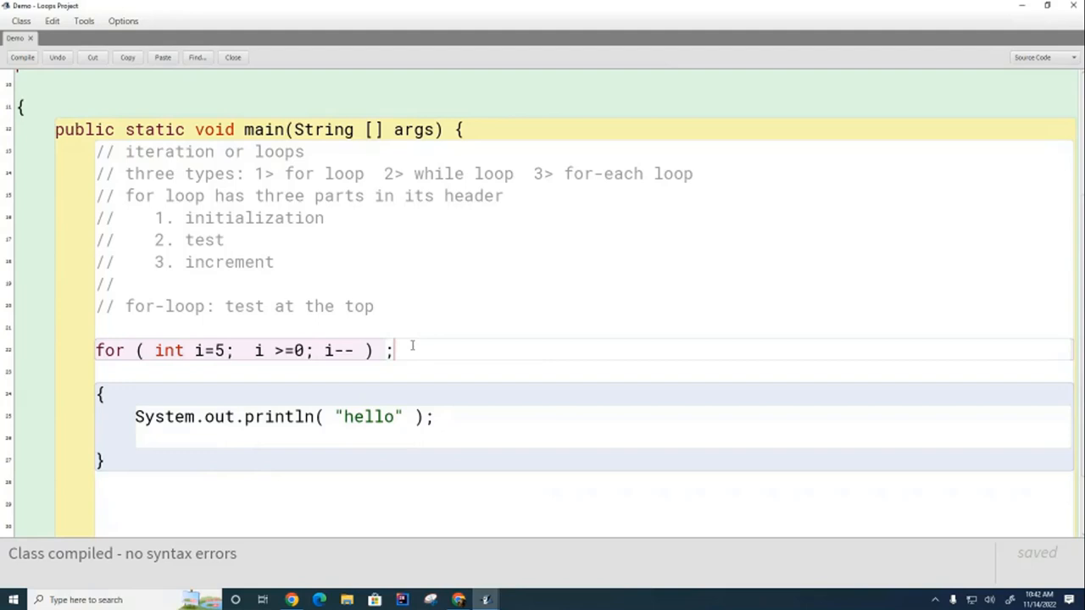
{"action": "key", "text": "Backspace"}
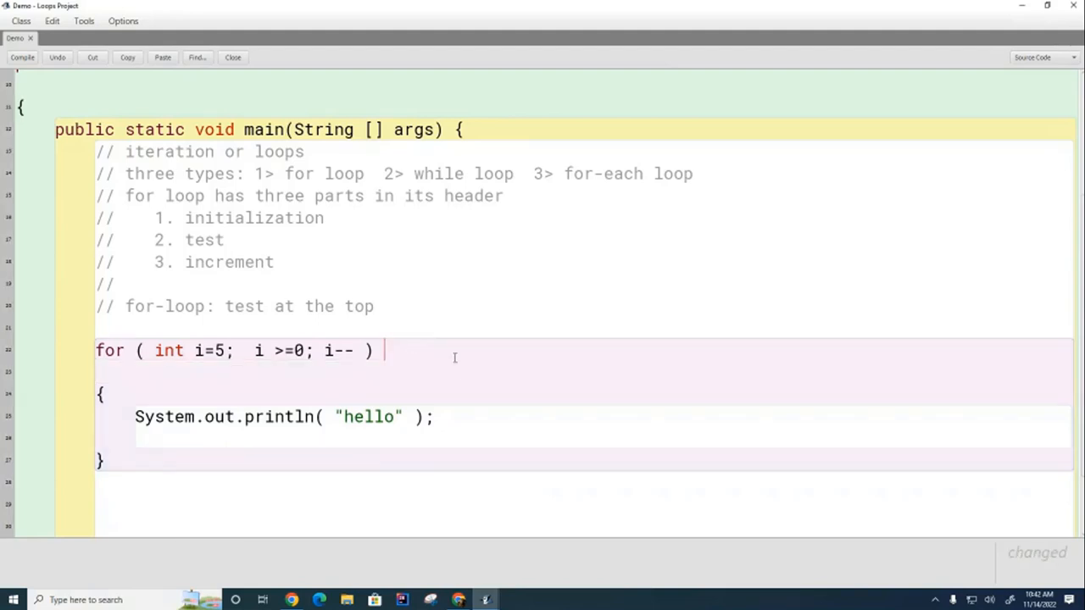